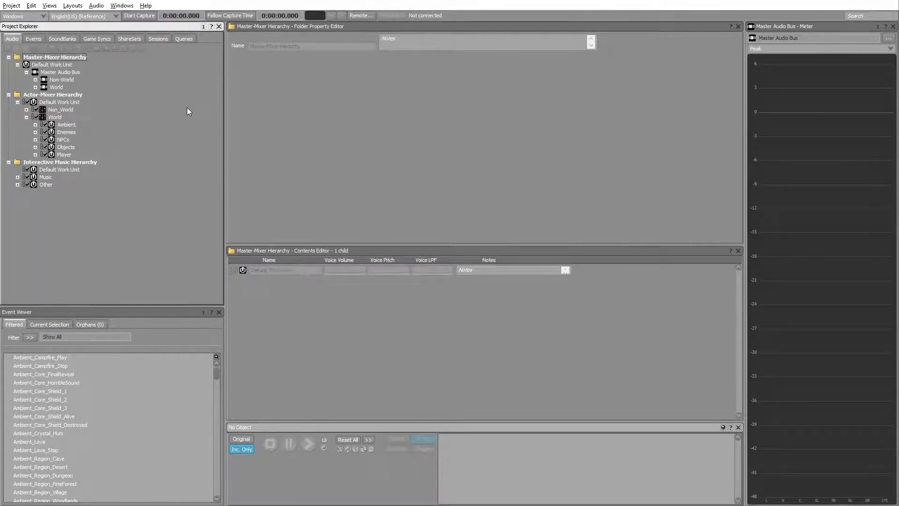
# Step: Put Wwise Pitch Shifter preset WAG_PitchShift_SlowMotionMode in World actor-mixer effect slot 0
pyautogui.click(56, 117)
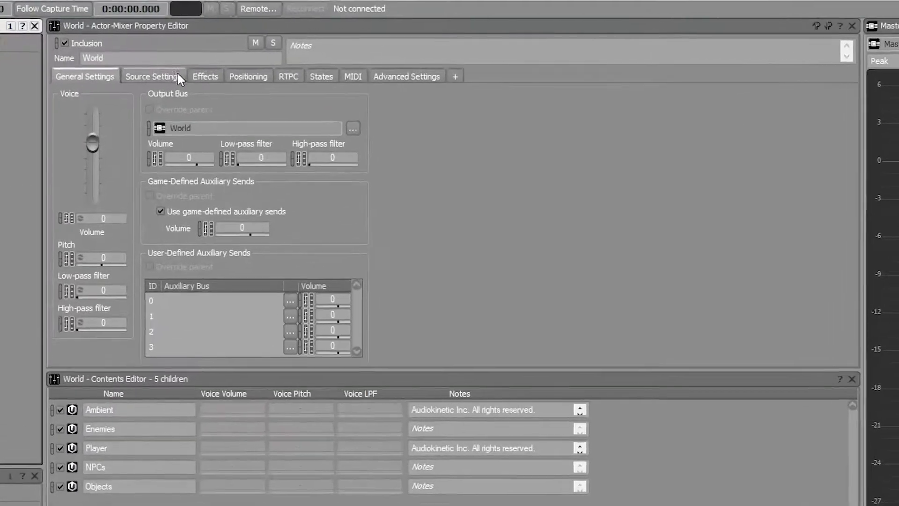
pyautogui.click(204, 76)
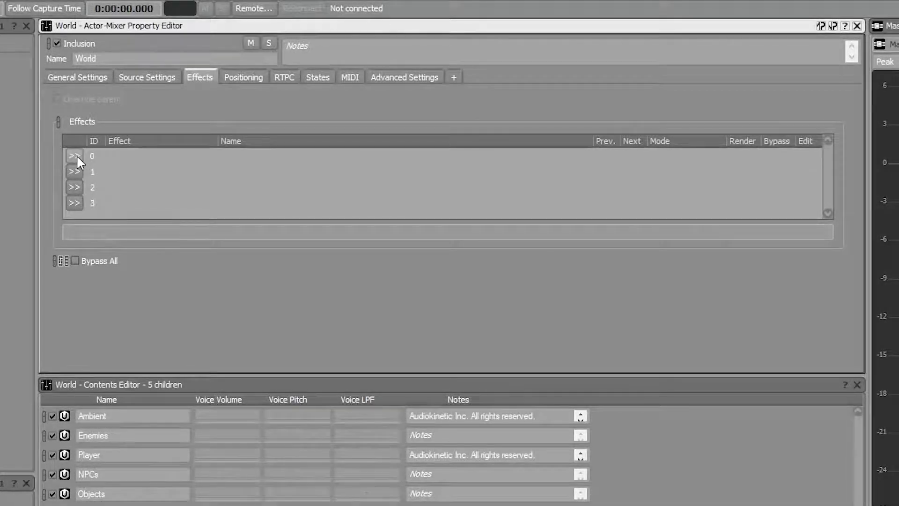
pyautogui.click(74, 156)
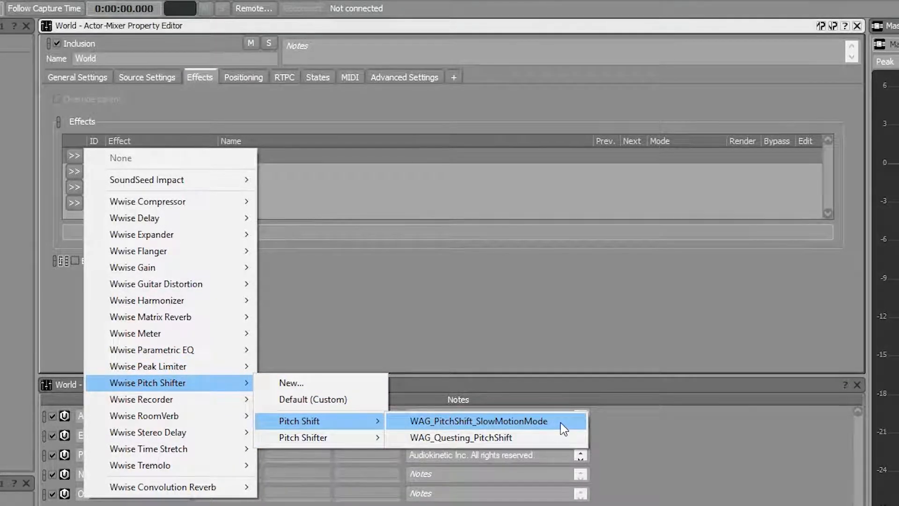
pyautogui.click(477, 420)
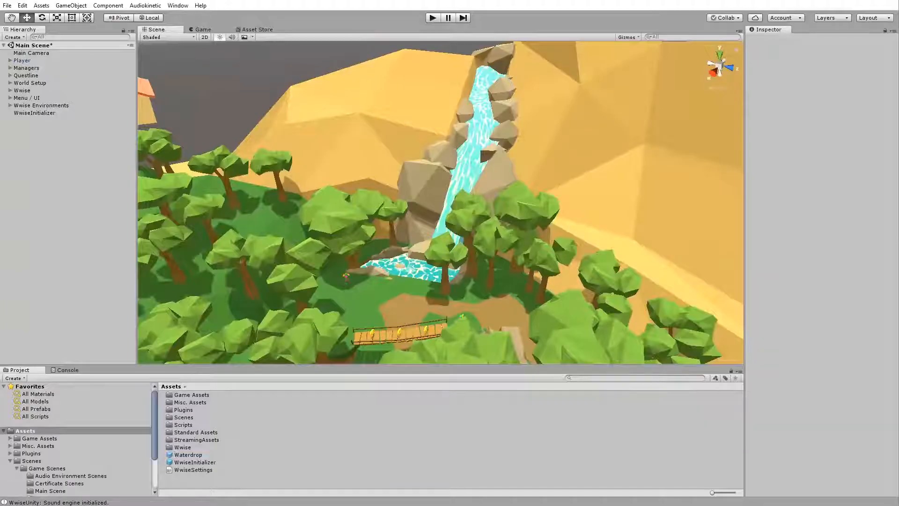
pyautogui.moveTo(432, 18)
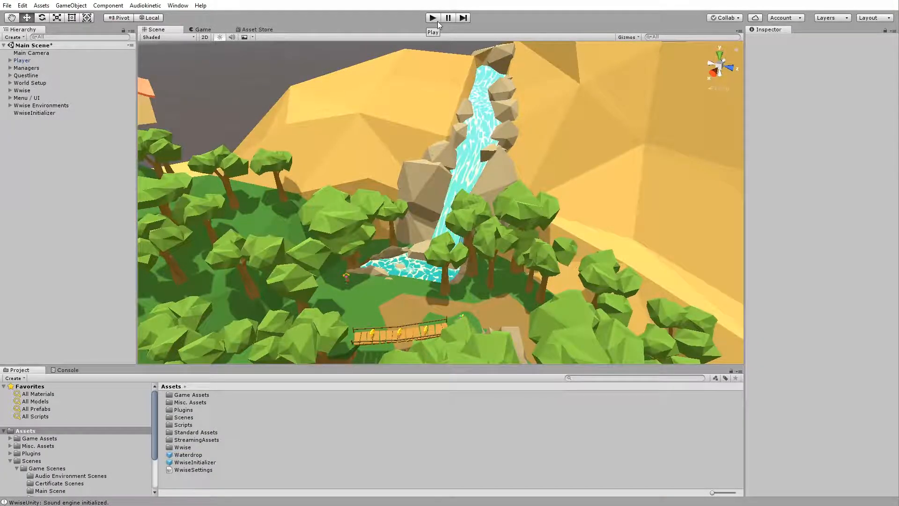
# Step: Start the game in Unity's play mode and enable the SLOW-MO cheat
pyautogui.click(433, 17)
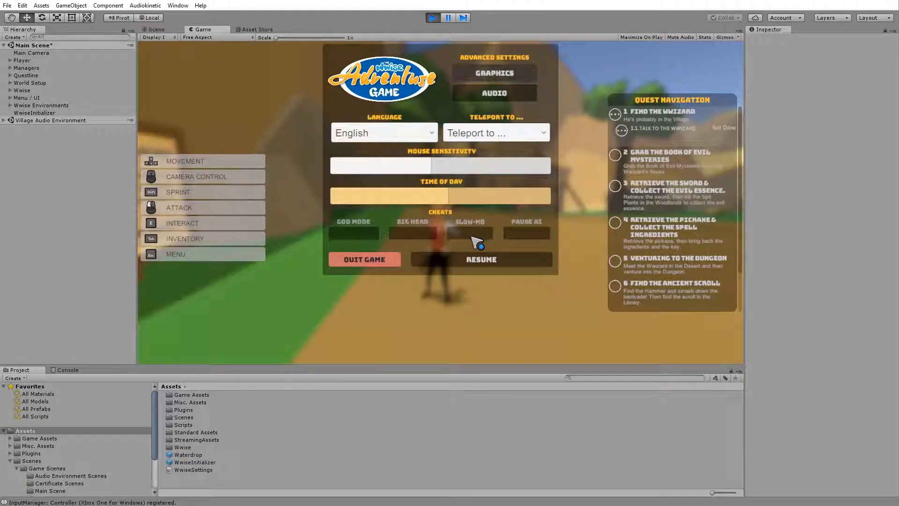
pyautogui.click(480, 259)
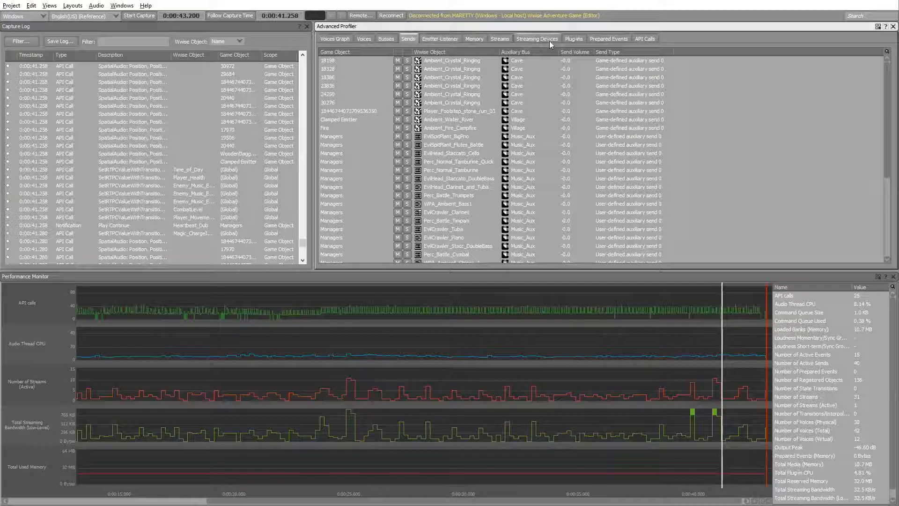
# Step: View the Advanced Profiler Plug-ins statistics showing 12 Wwise Pitch Shifter instances
pyautogui.click(572, 38)
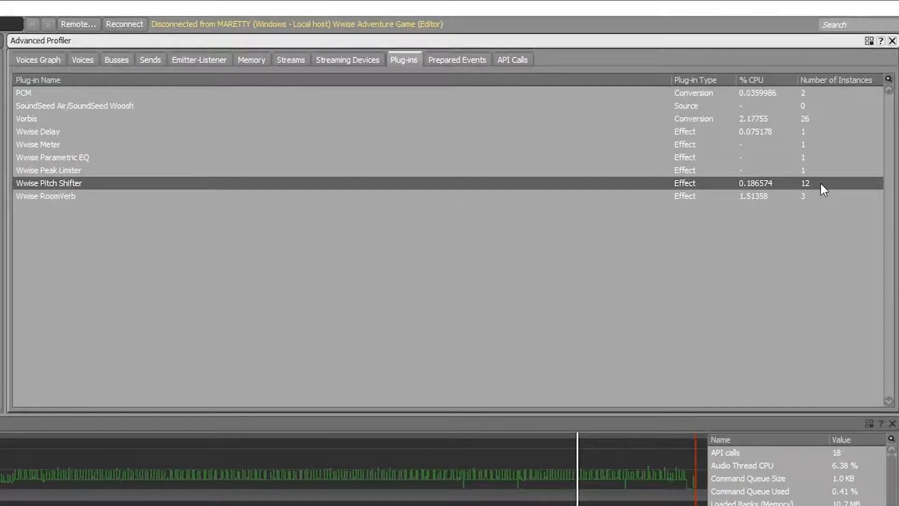
pyautogui.moveTo(808, 188)
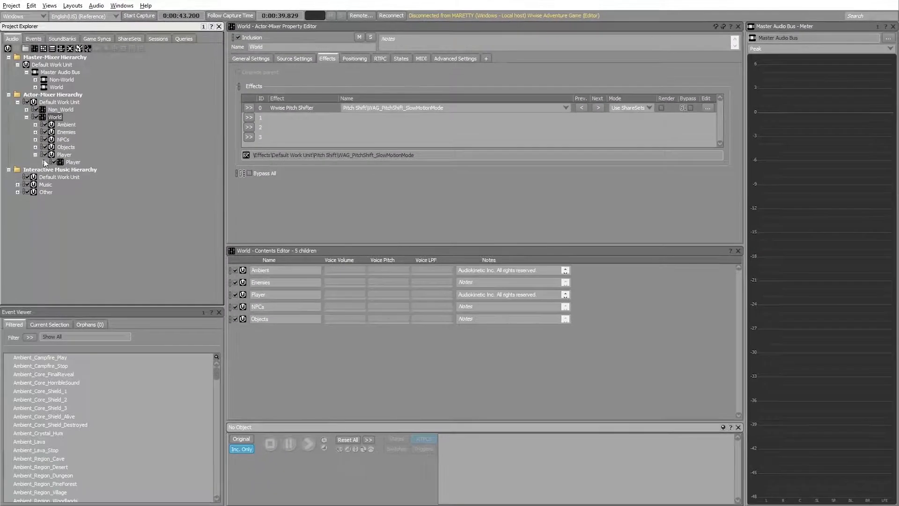
# Step: Check magic_charge_debris inherits the Pitch Shifter, then select the World audio bus
pyautogui.click(177, 317)
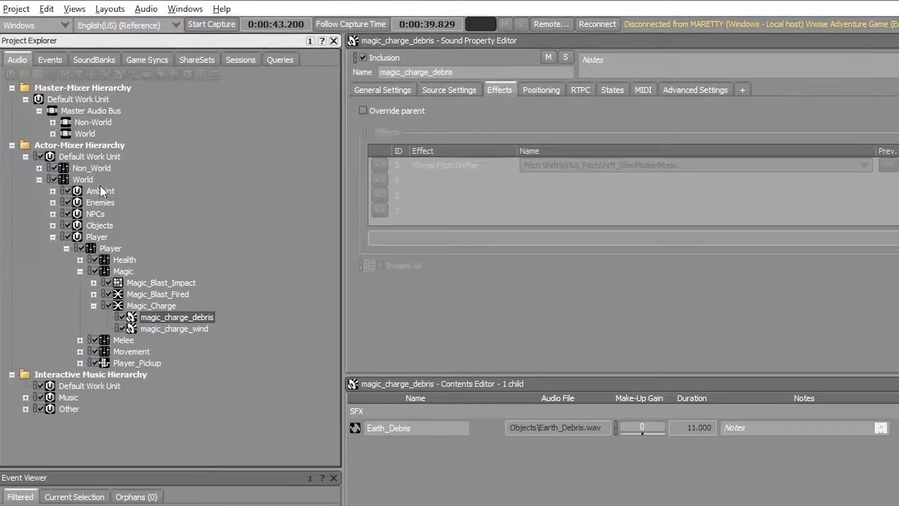
pyautogui.click(82, 180)
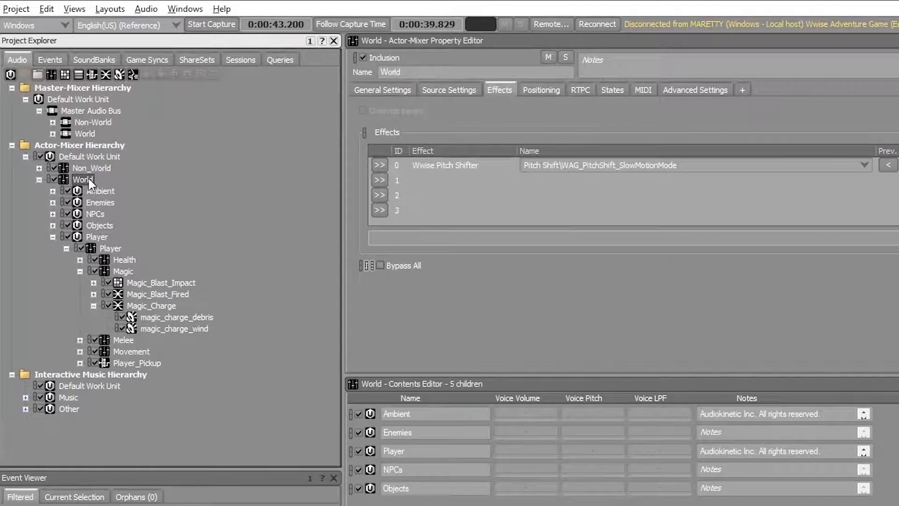
pyautogui.moveTo(736, 240)
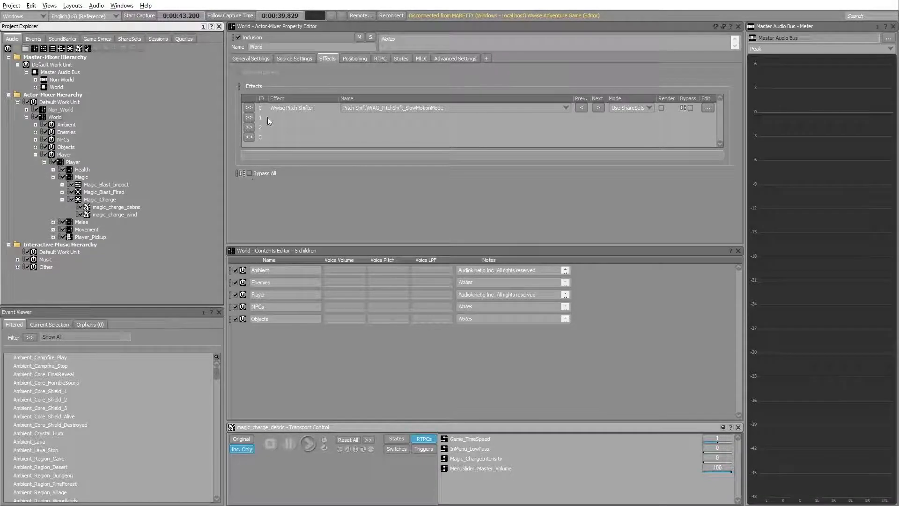
pyautogui.click(56, 87)
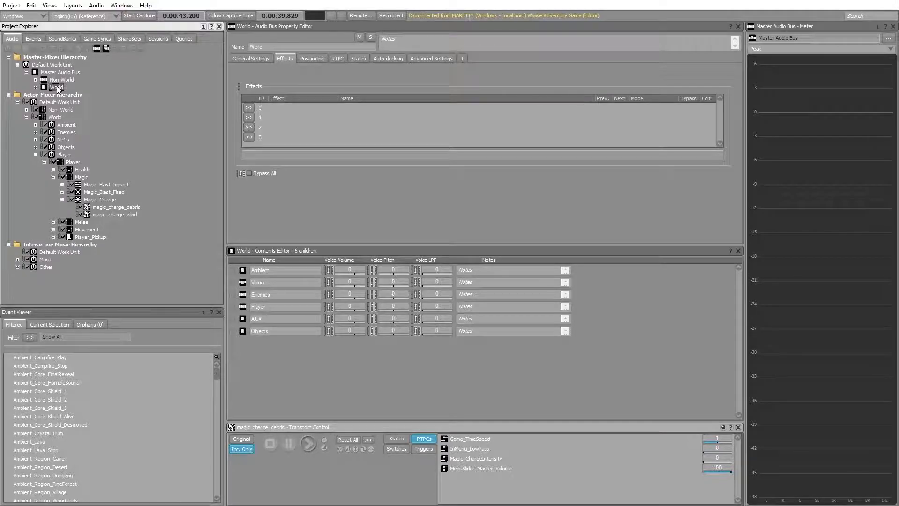
# Step: Inspect the magic_charge_debris Earth_Debris source, then show the World bus General Settings
pyautogui.click(116, 207)
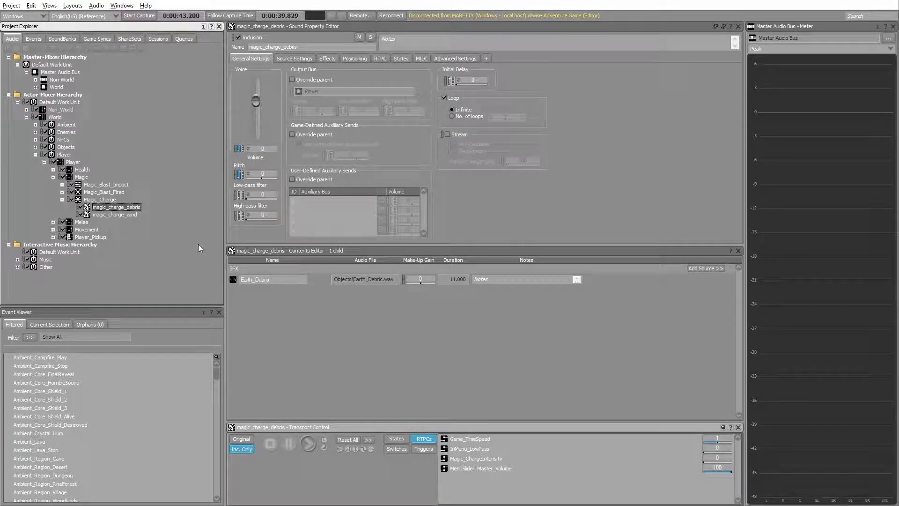
pyautogui.moveTo(171, 169)
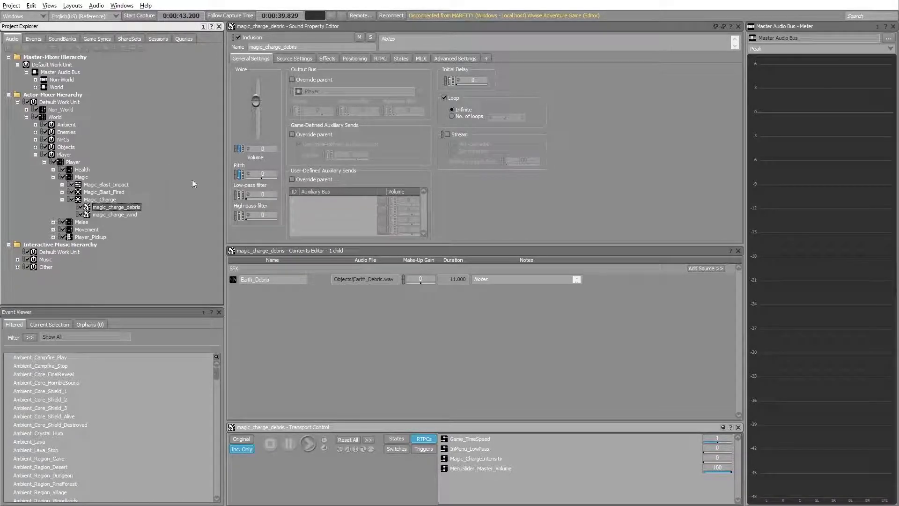
pyautogui.moveTo(318, 285)
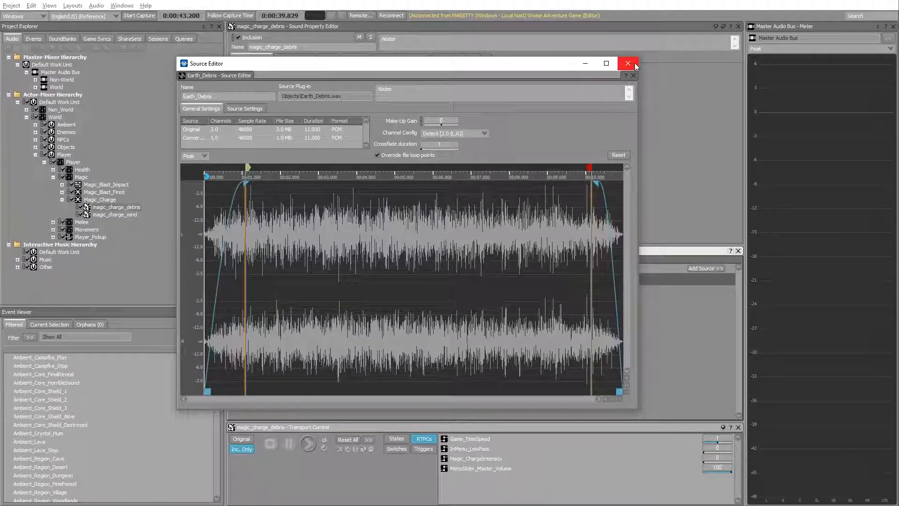
pyautogui.click(627, 63)
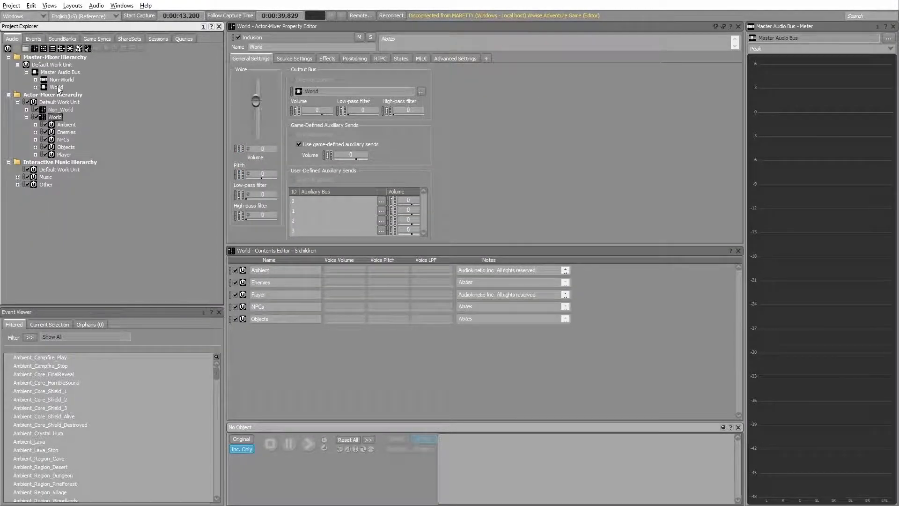
pyautogui.click(56, 86)
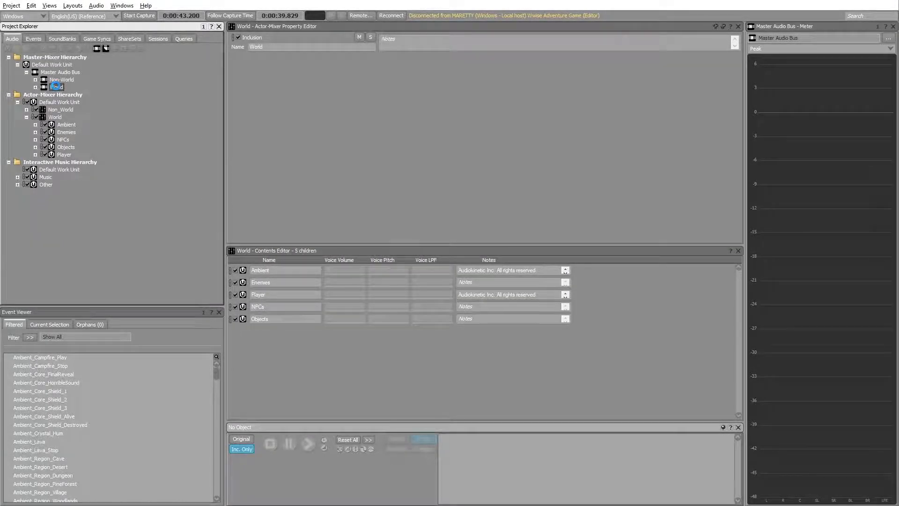
pyautogui.click(56, 87)
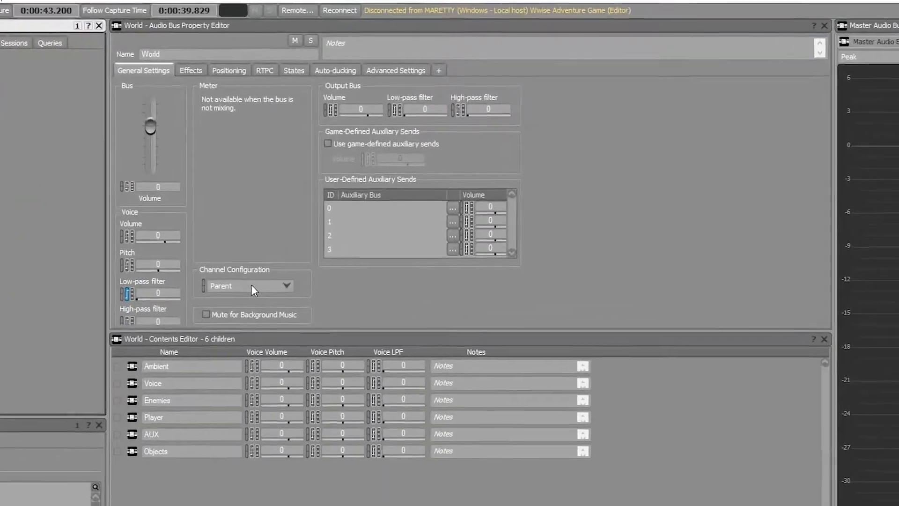
pyautogui.click(249, 285)
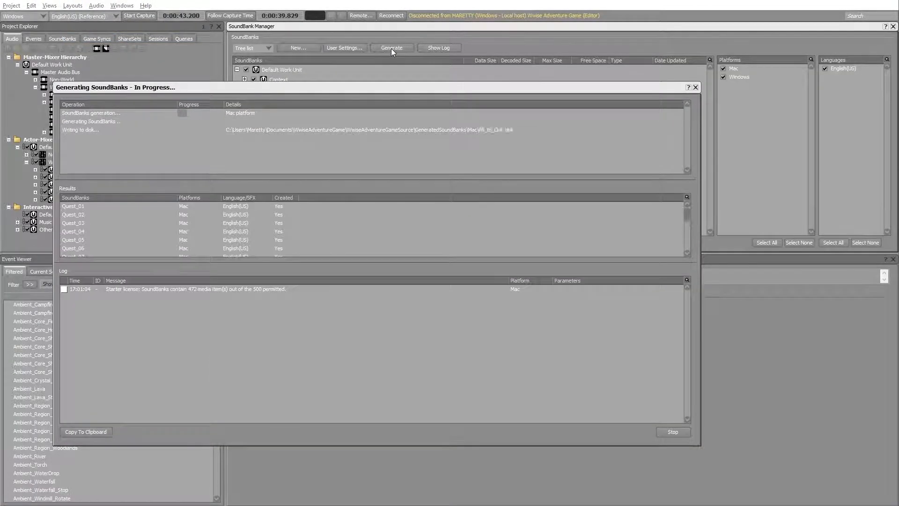
# Step: Switch Wwise to the Profiler layout after SoundBank generation
pyautogui.click(72, 5)
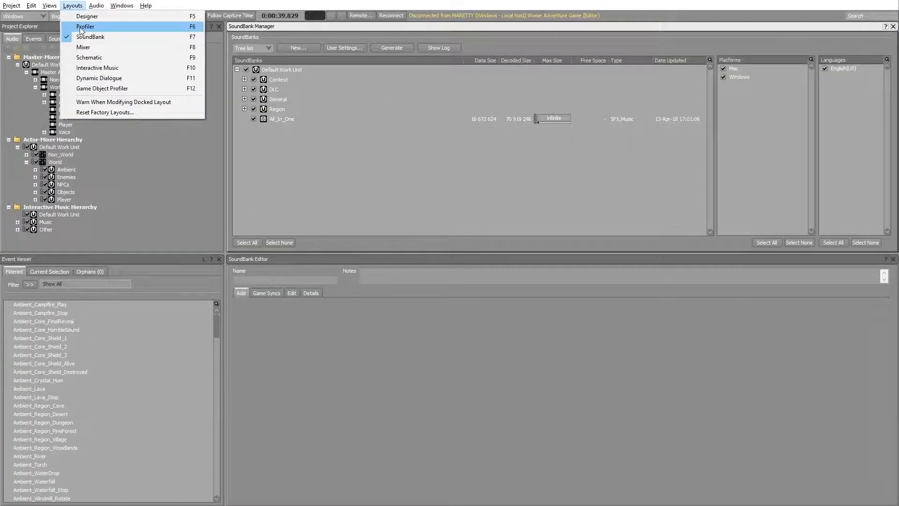
pyautogui.click(85, 26)
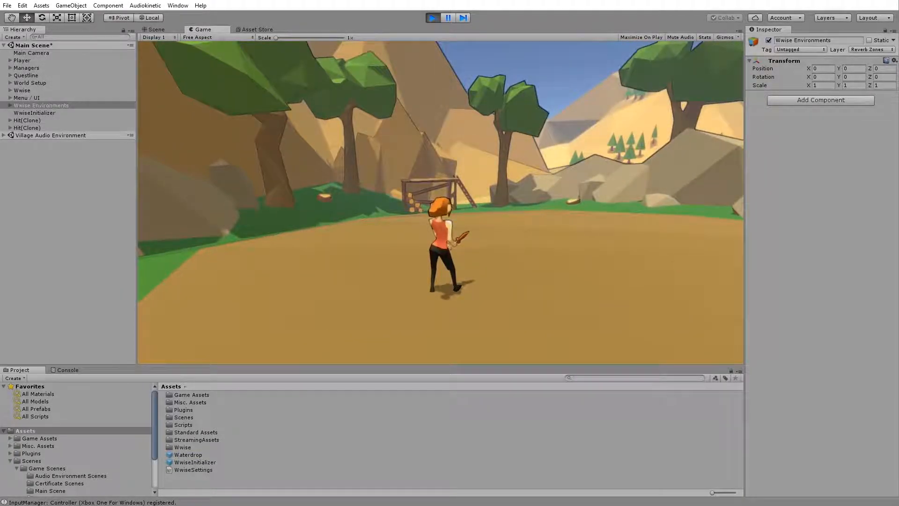
# Step: Run the game in Unity play mode and walk the heroine around
pyautogui.click(156, 29)
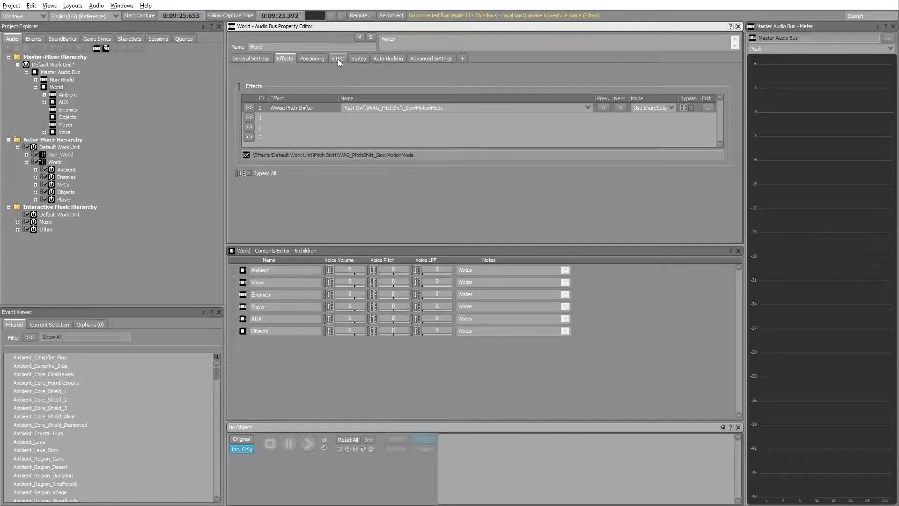
# Step: Add a Bypass Effect 0 RTPC row on the World bus and start choosing its X-axis parameter
pyautogui.click(338, 58)
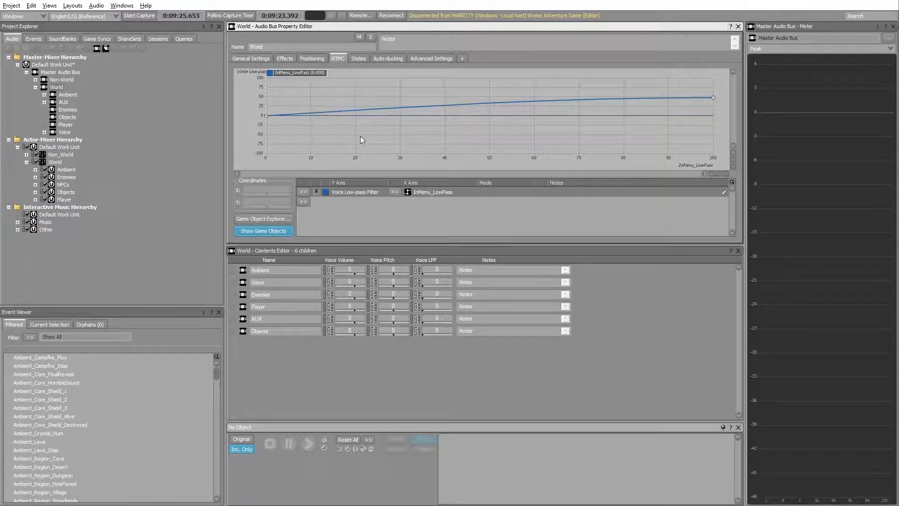
pyautogui.click(354, 192)
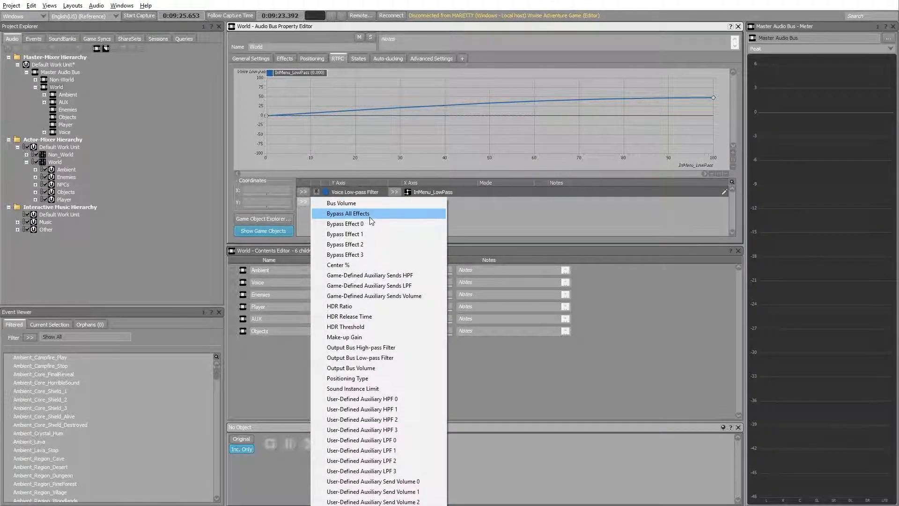
pyautogui.click(345, 224)
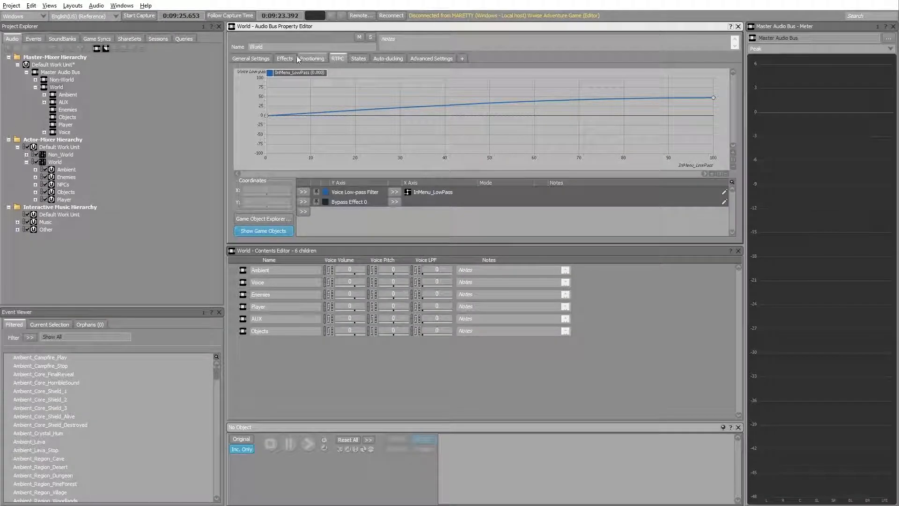
pyautogui.click(394, 202)
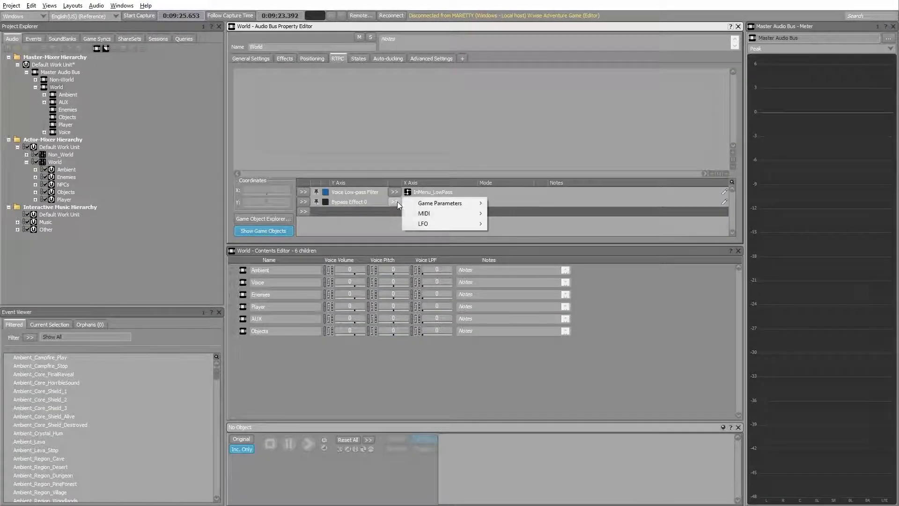